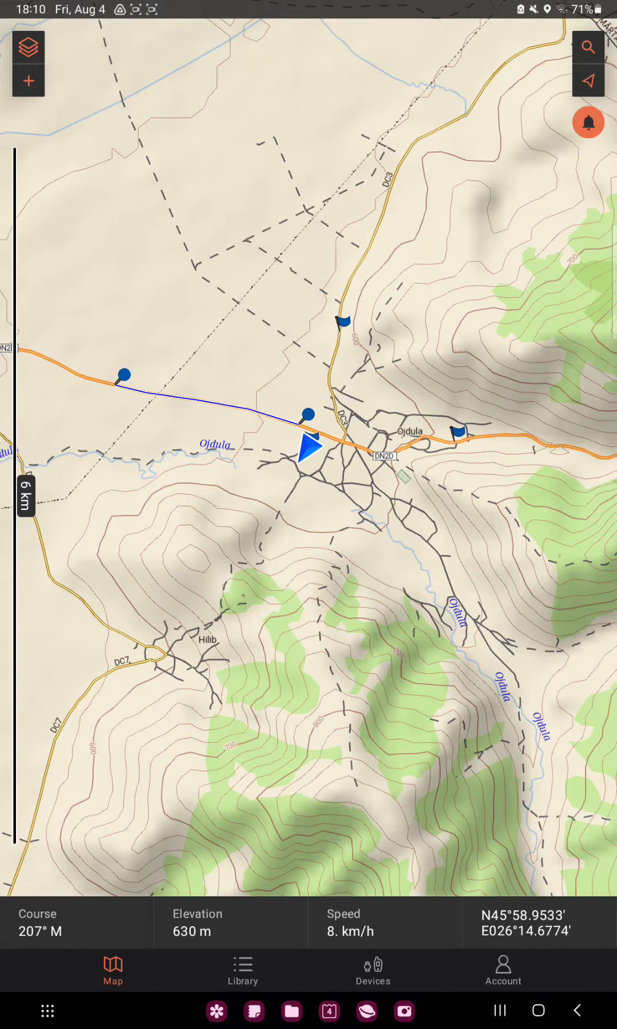
Reveal the add menu offering waypoint, course and Import GPX File options.
left_click(28, 82)
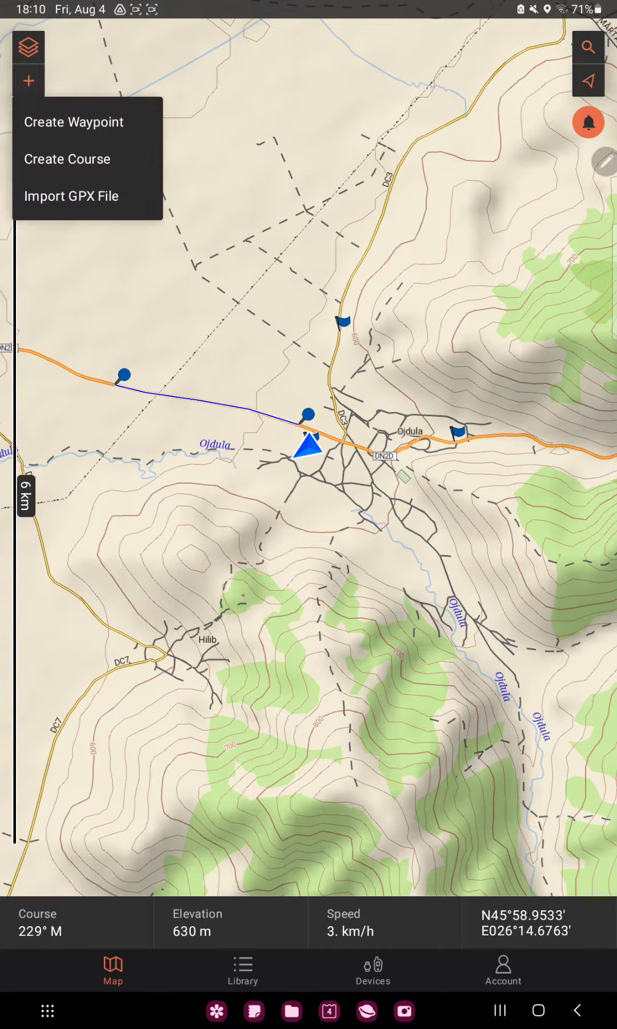